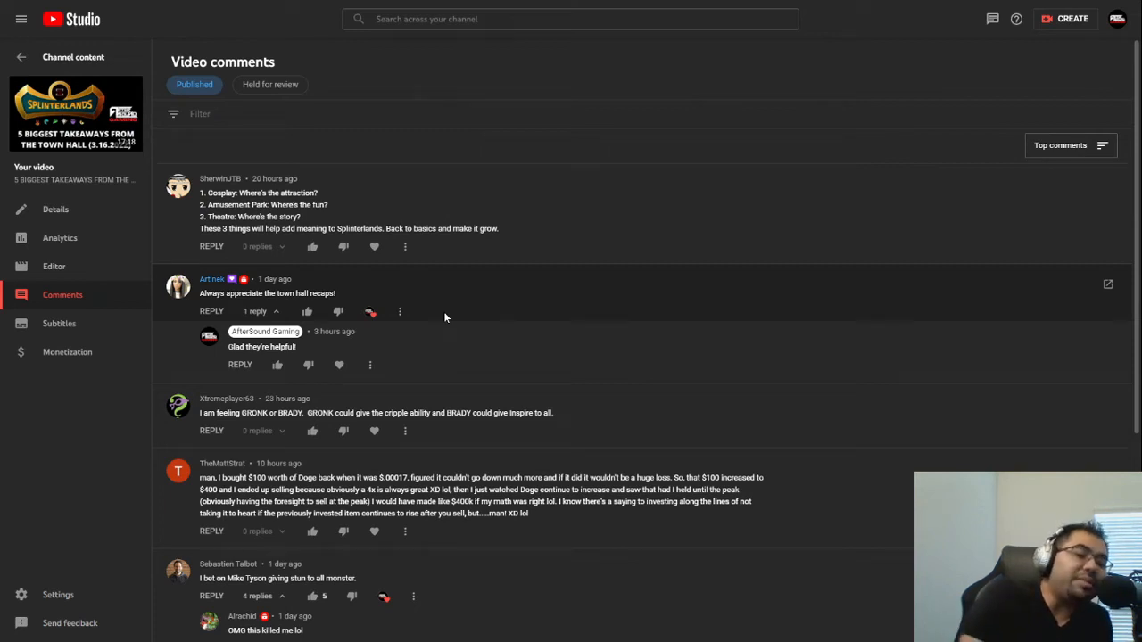
pyautogui.moveTo(464, 312)
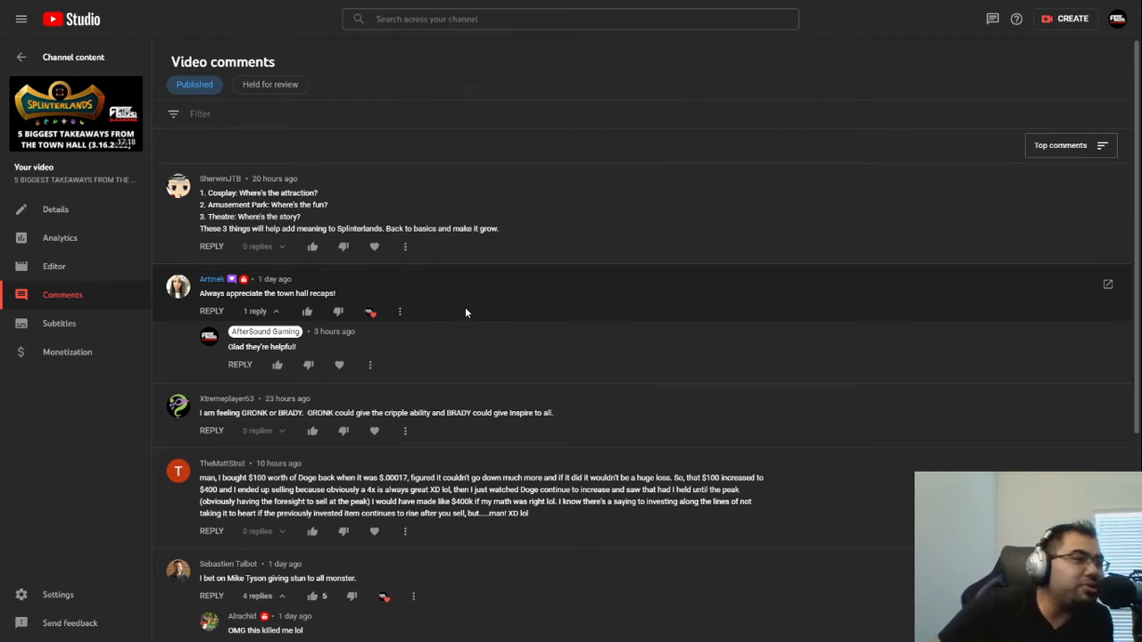
pyautogui.moveTo(482, 314)
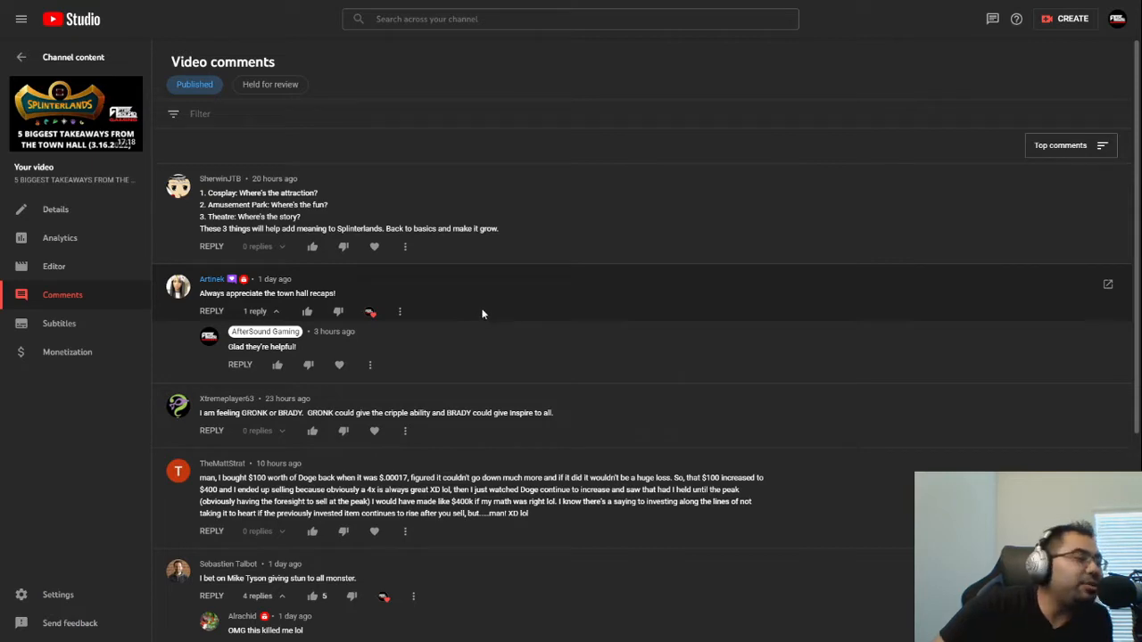
# Step: Scroll the comments list down to the GRONK/BRADY comment and the Mike Tyson thread replies
pyautogui.scroll(-3)
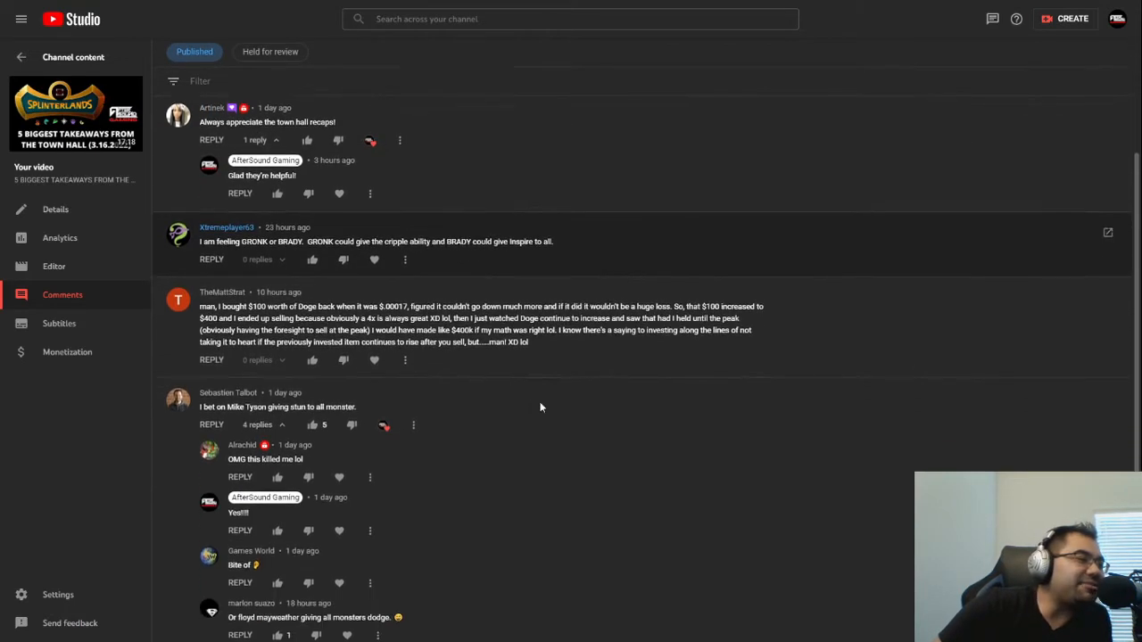
pyautogui.scroll(-3)
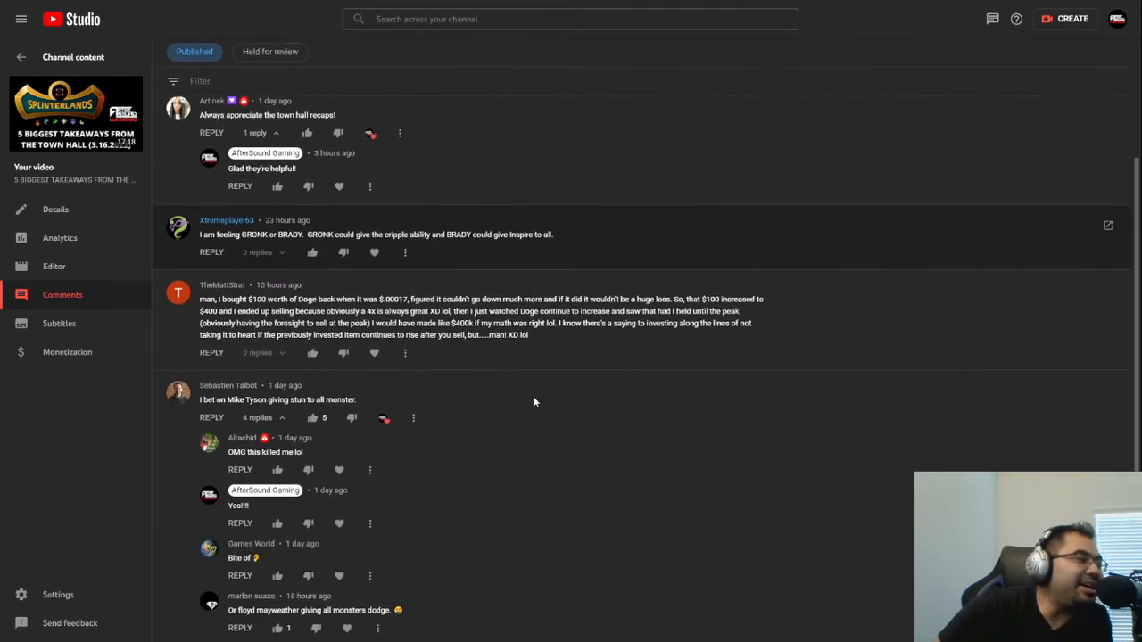
pyautogui.scroll(-3)
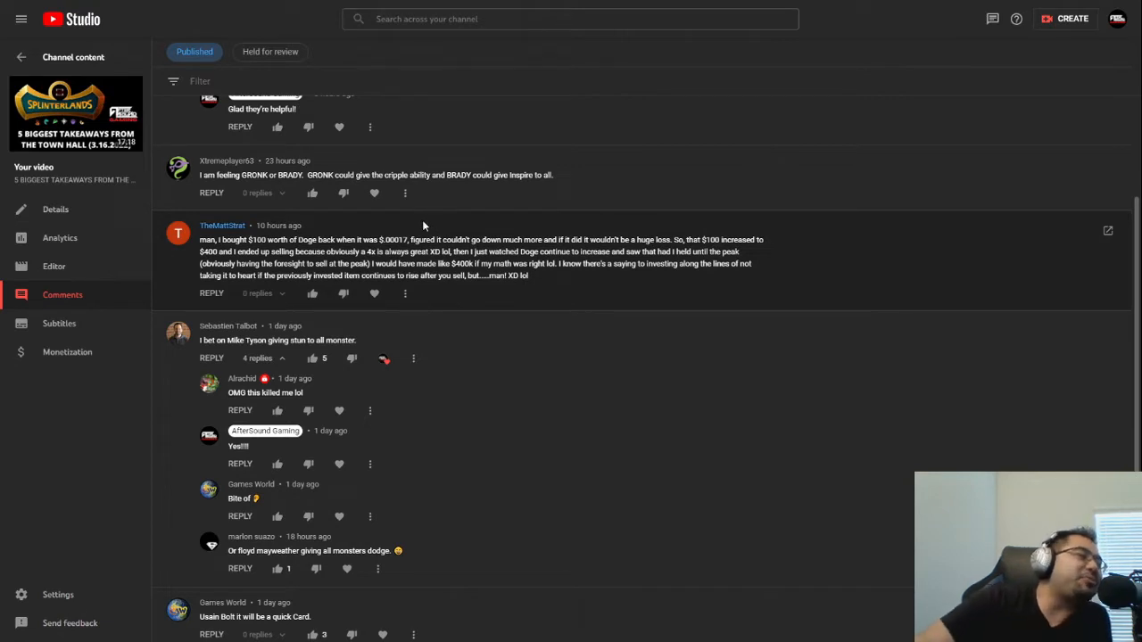
pyautogui.moveTo(429, 241)
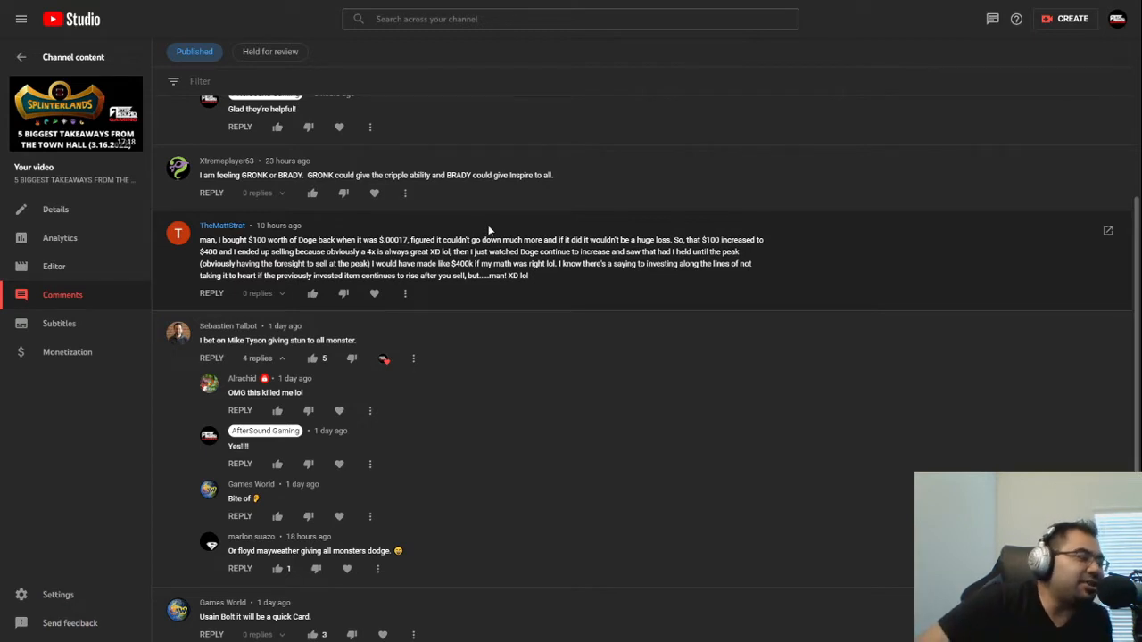
pyautogui.moveTo(478, 232)
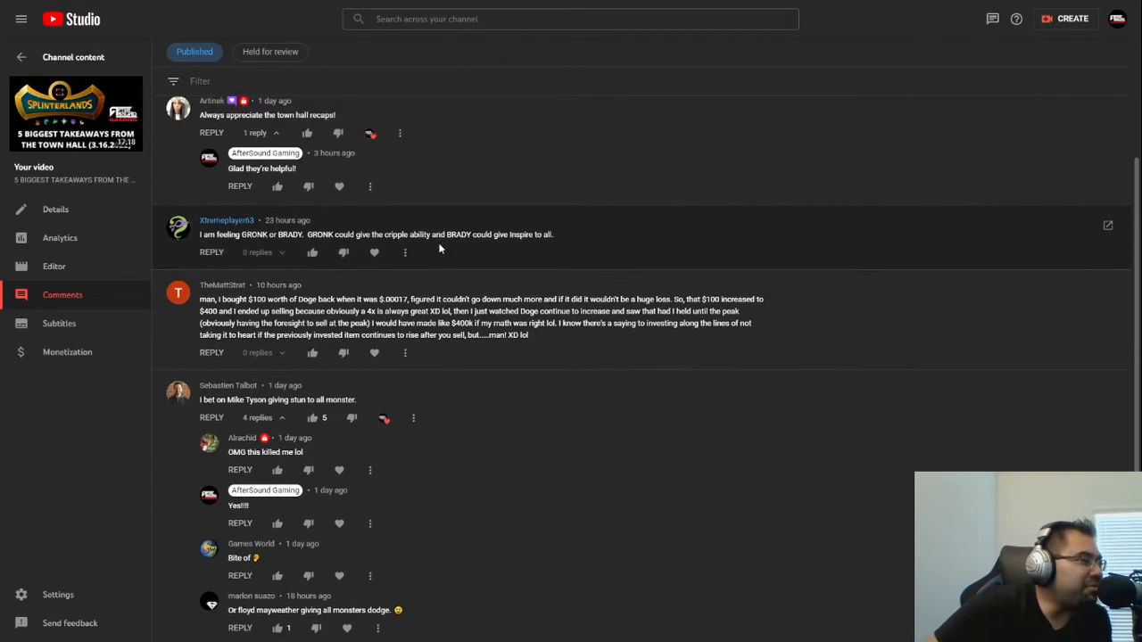
pyautogui.scroll(-3)
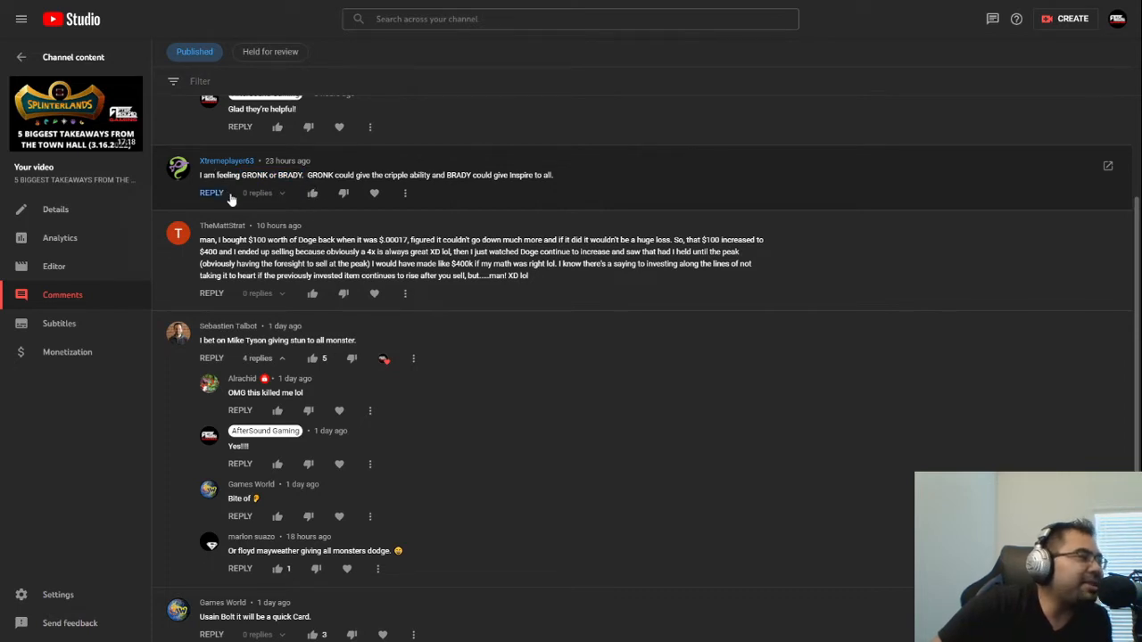
pyautogui.doubleClick(289, 175)
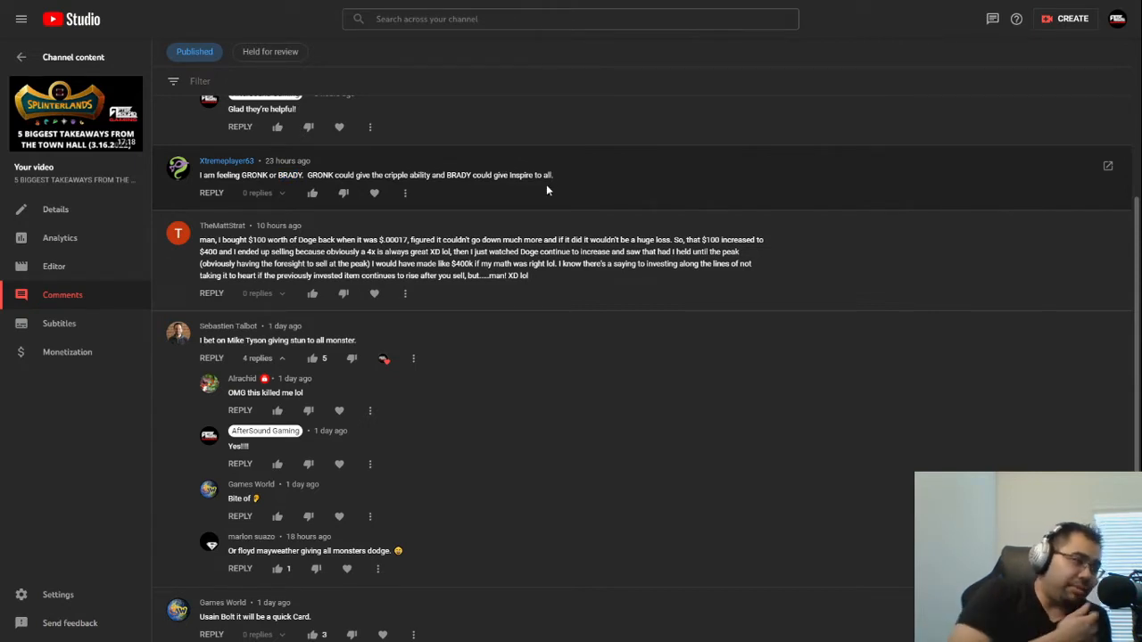
pyautogui.moveTo(552, 175)
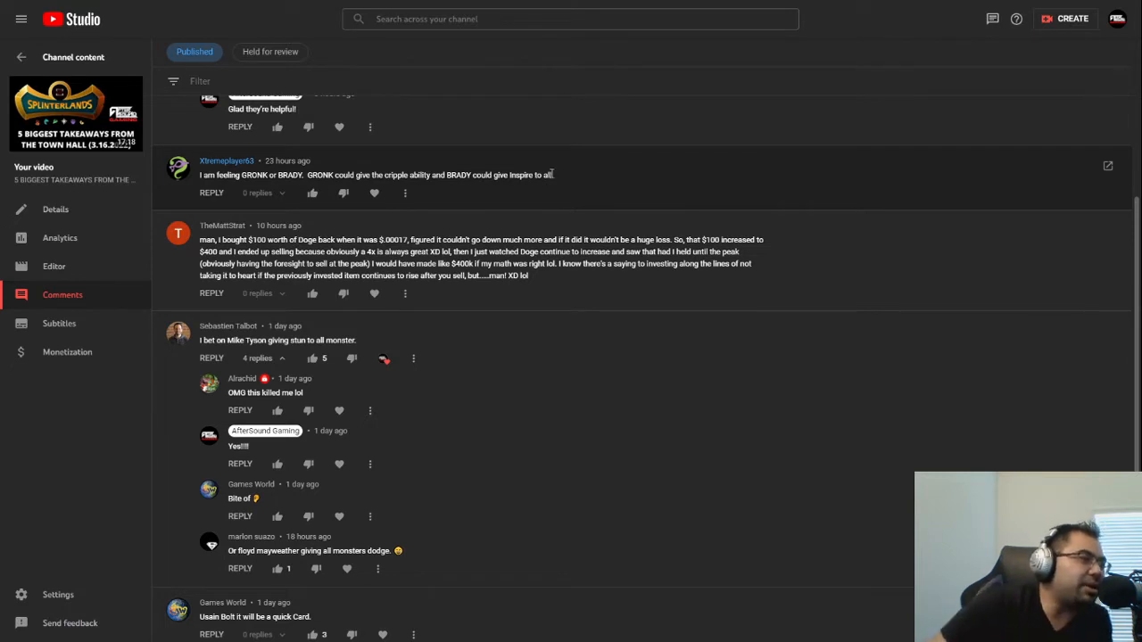
pyautogui.moveTo(496, 187)
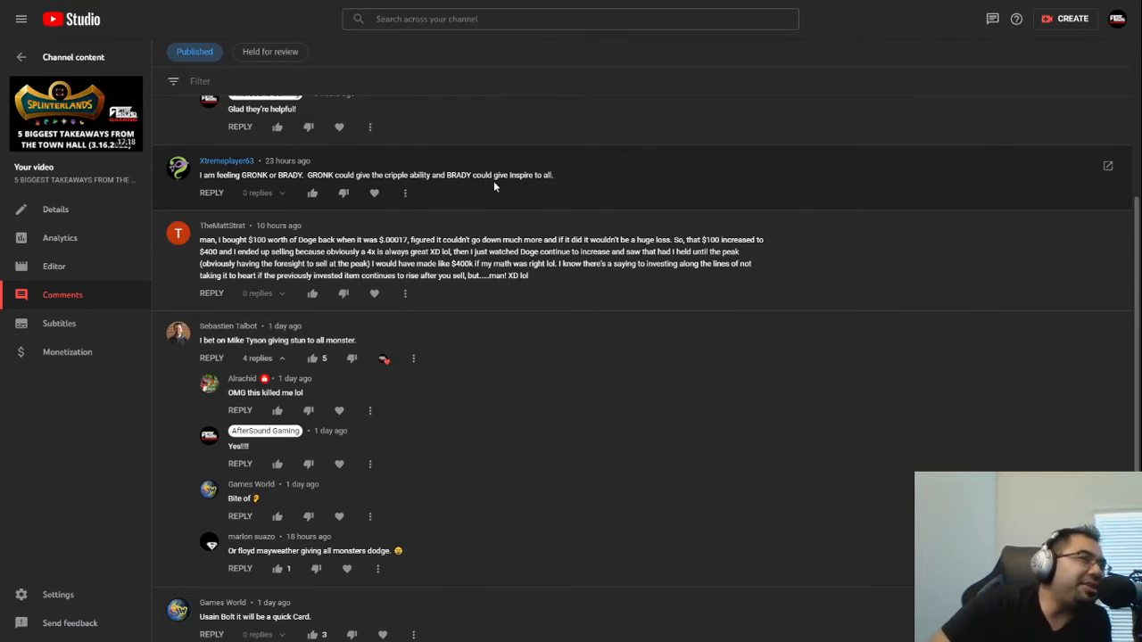
pyautogui.moveTo(489, 182)
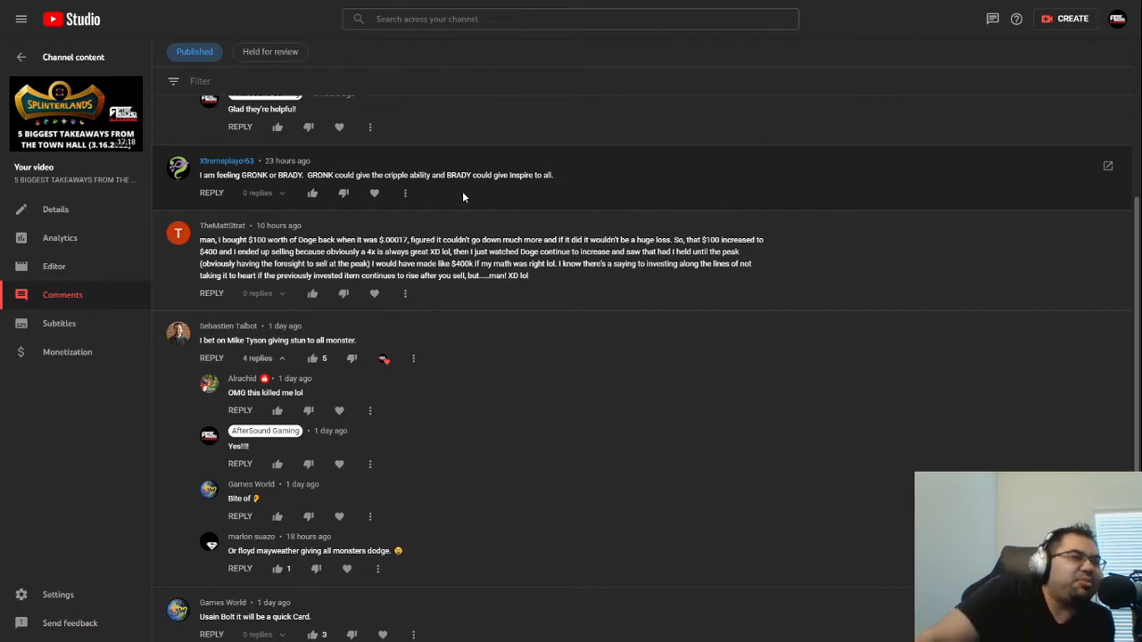
pyautogui.moveTo(186, 184)
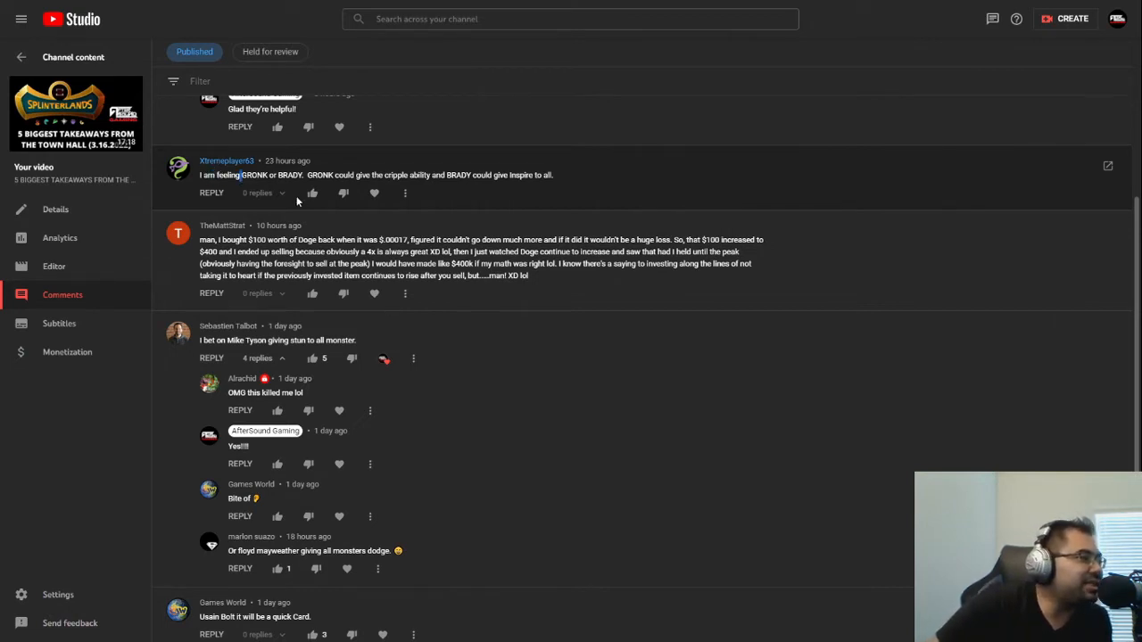
pyautogui.moveTo(524, 186)
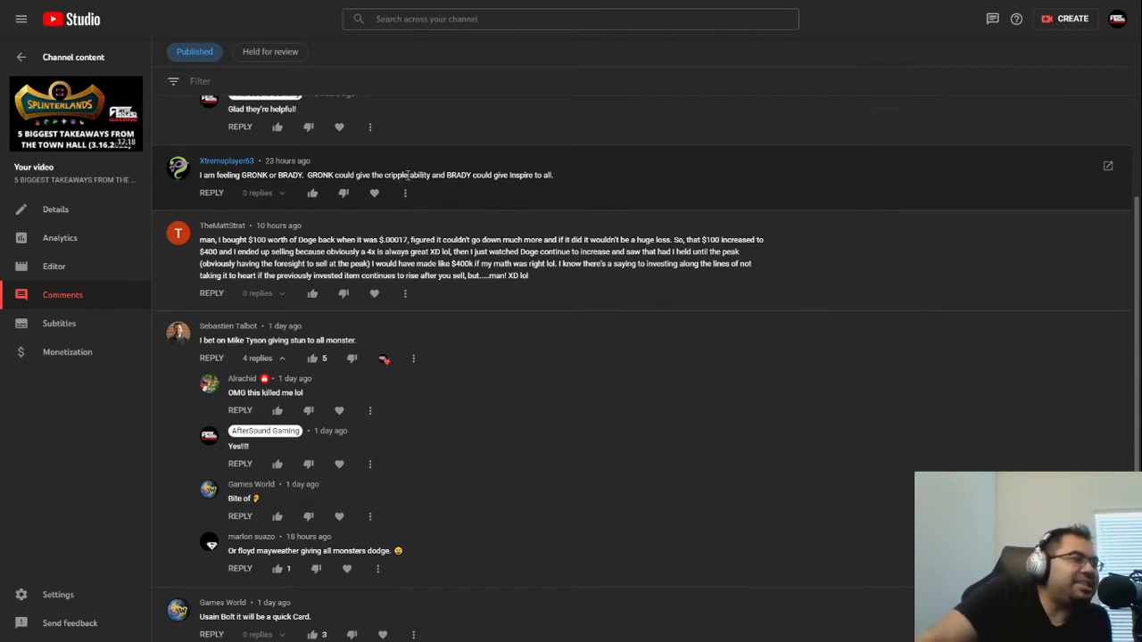
pyautogui.moveTo(404, 173)
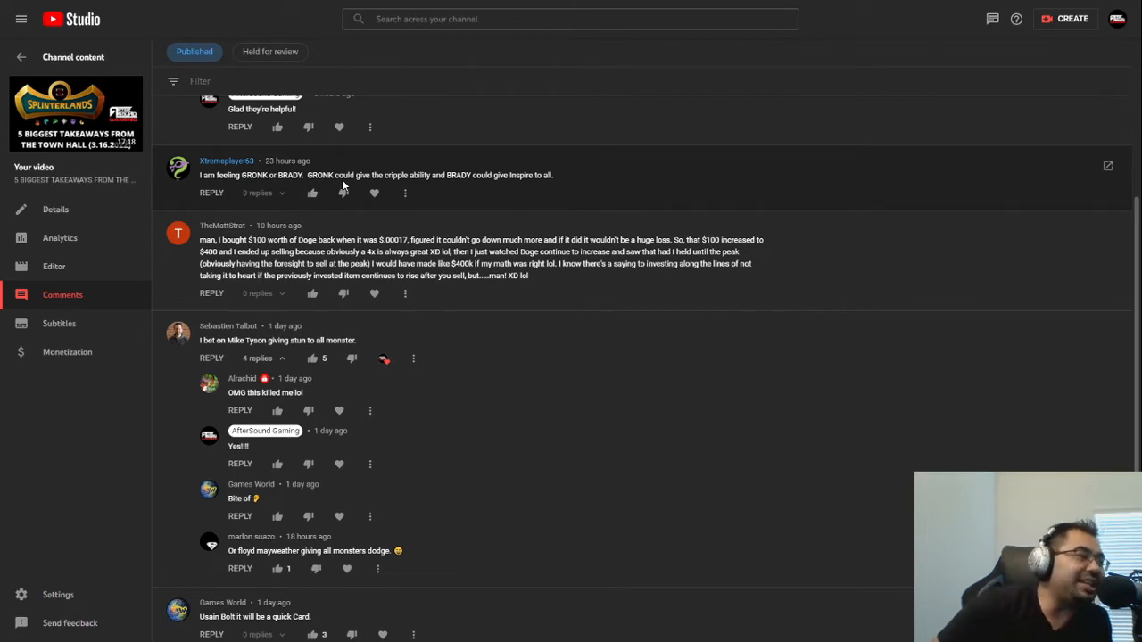
pyautogui.moveTo(357, 186)
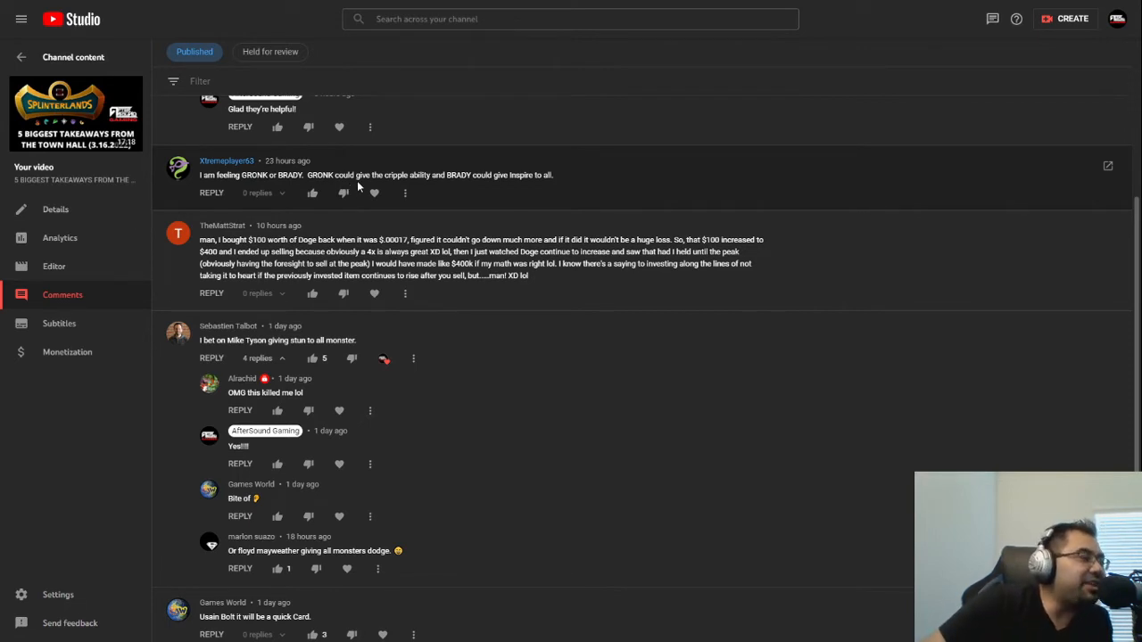
pyautogui.moveTo(399, 185)
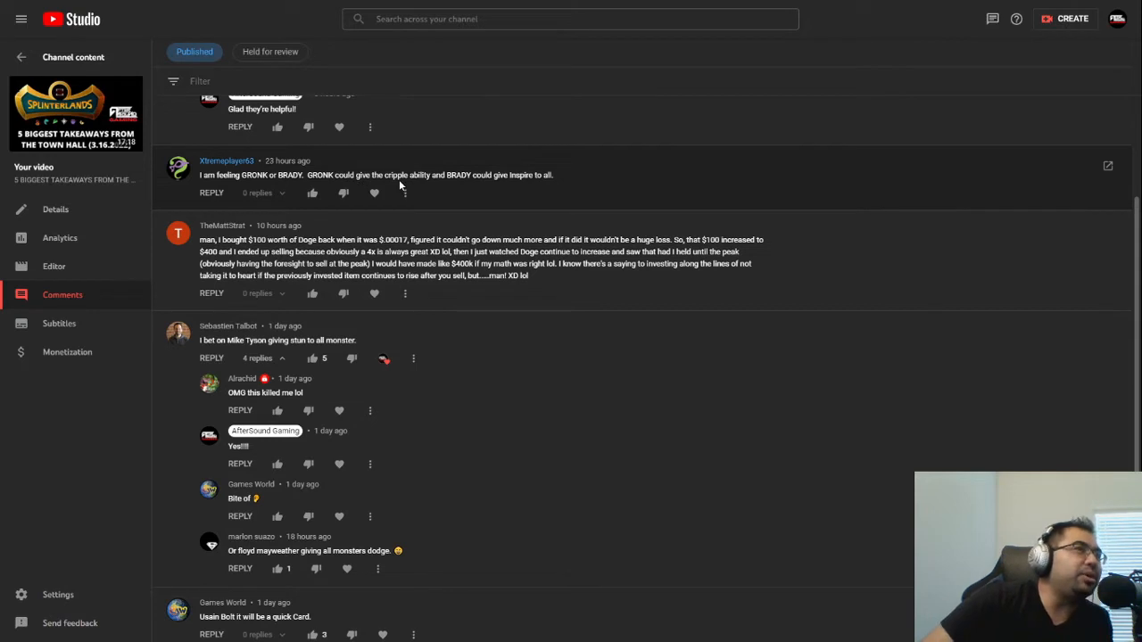
pyautogui.moveTo(405, 193)
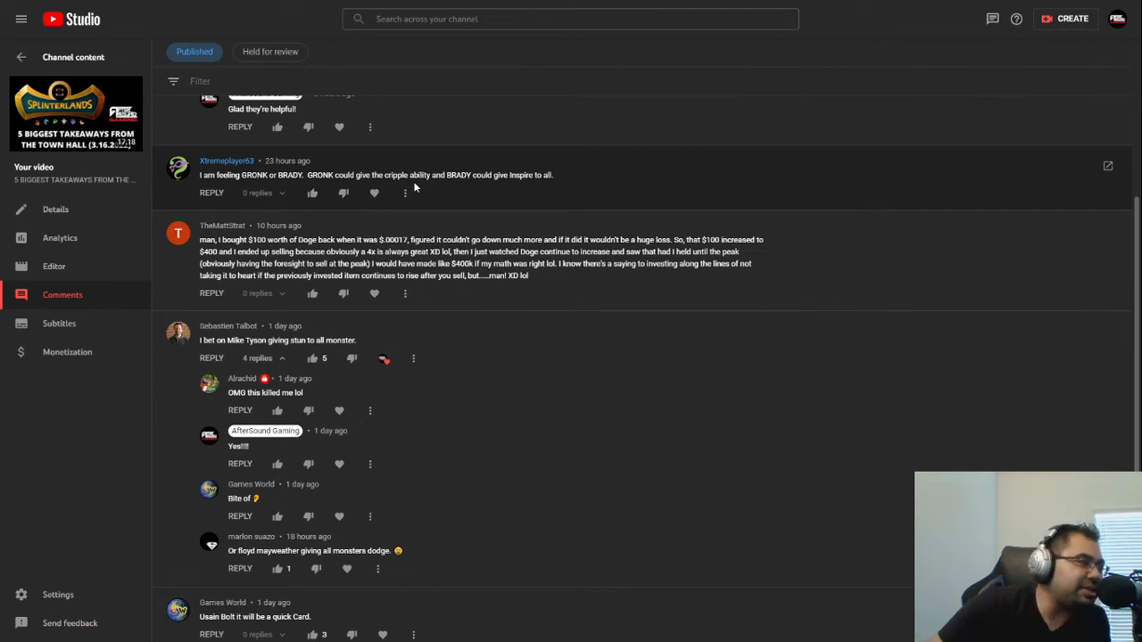
pyautogui.moveTo(325, 169)
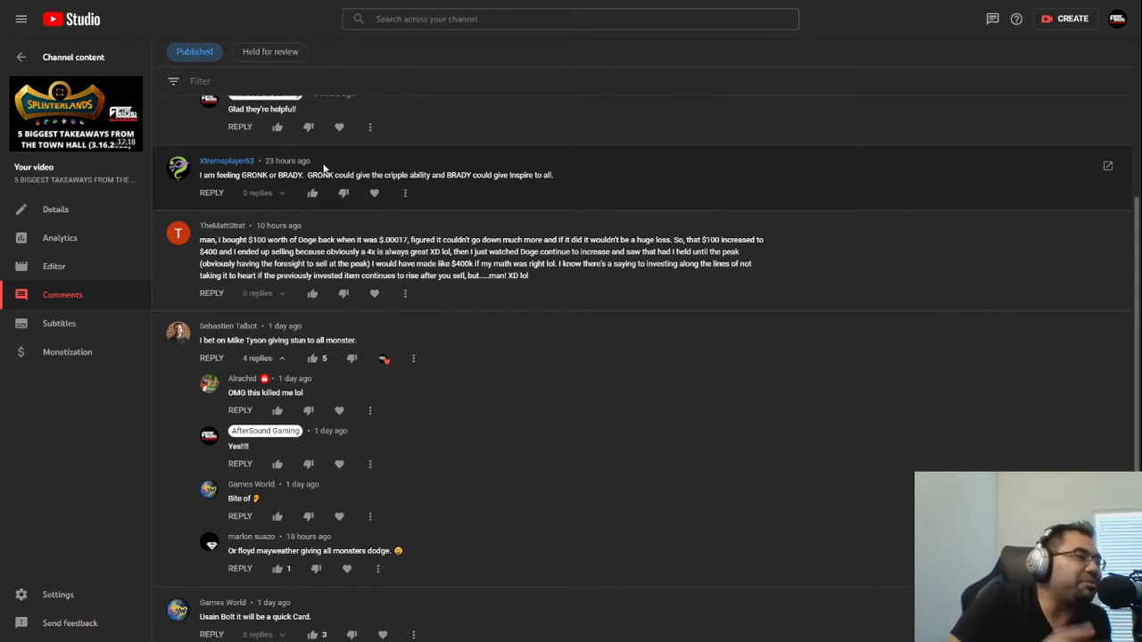
pyautogui.moveTo(328, 161)
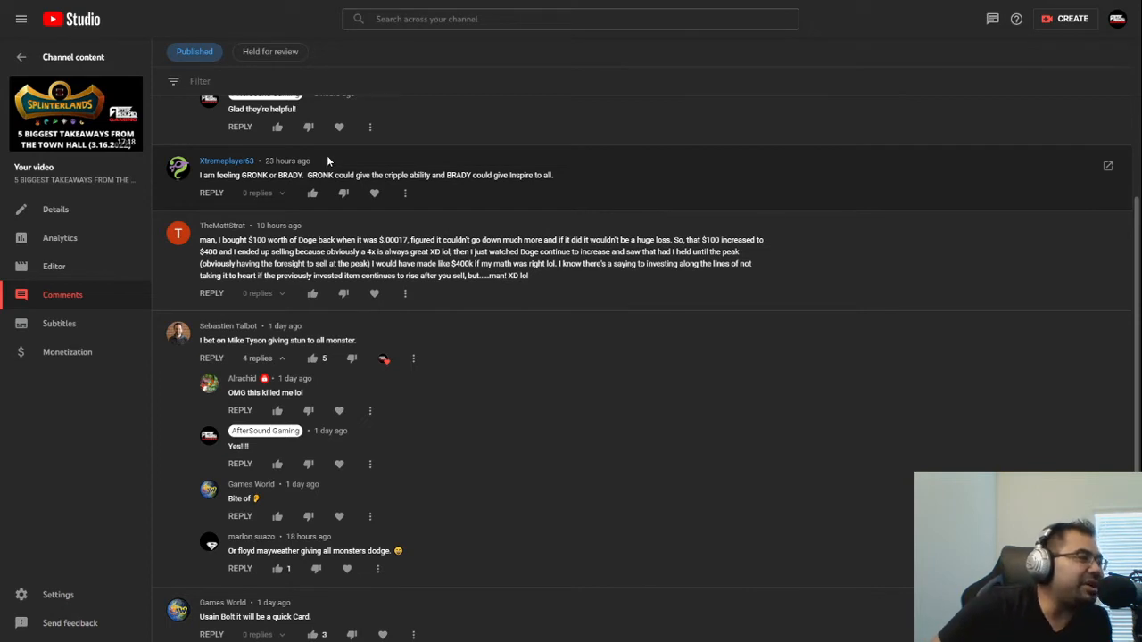
pyautogui.moveTo(324, 160)
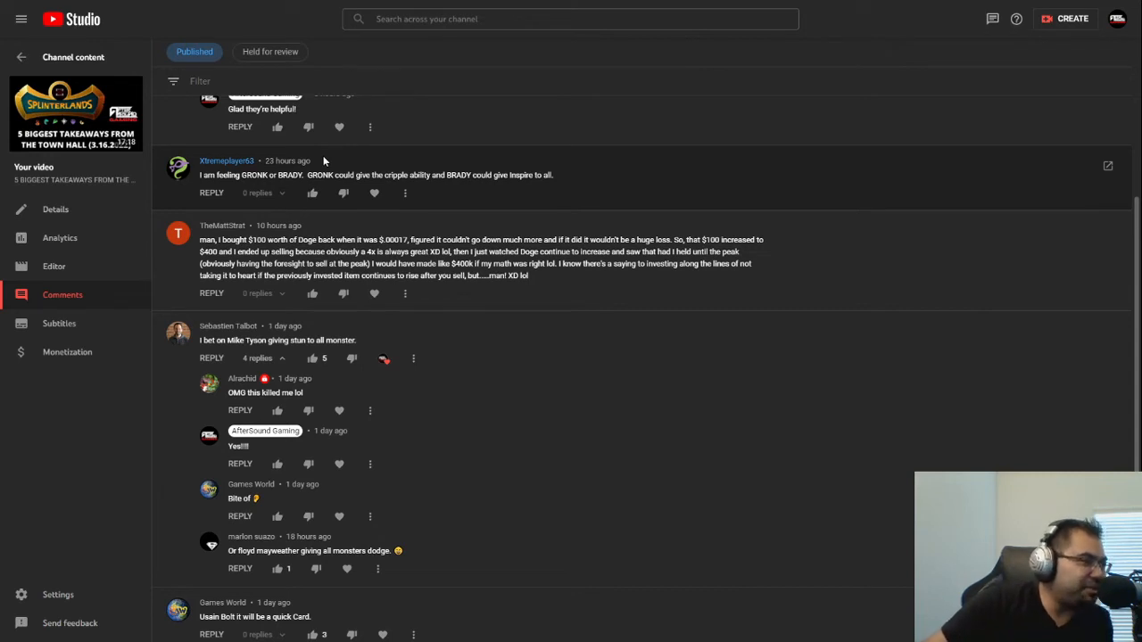
pyautogui.moveTo(457, 206)
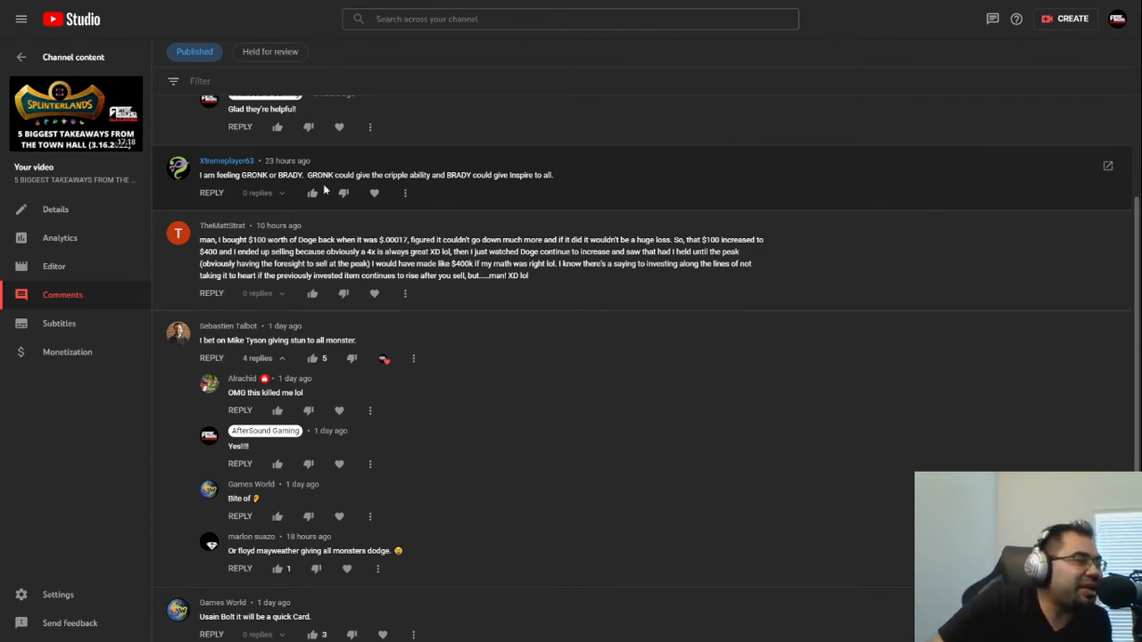
# Step: Scroll the comments list slightly lower, raising the Mike Tyson thread and its replies
pyautogui.scroll(-3)
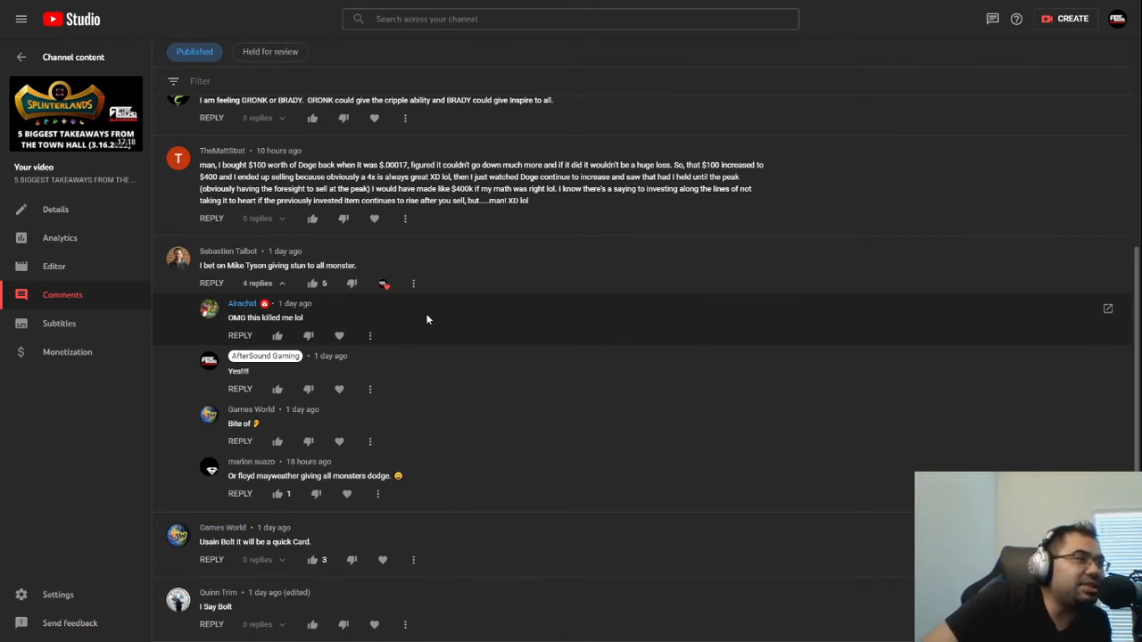
pyautogui.moveTo(457, 330)
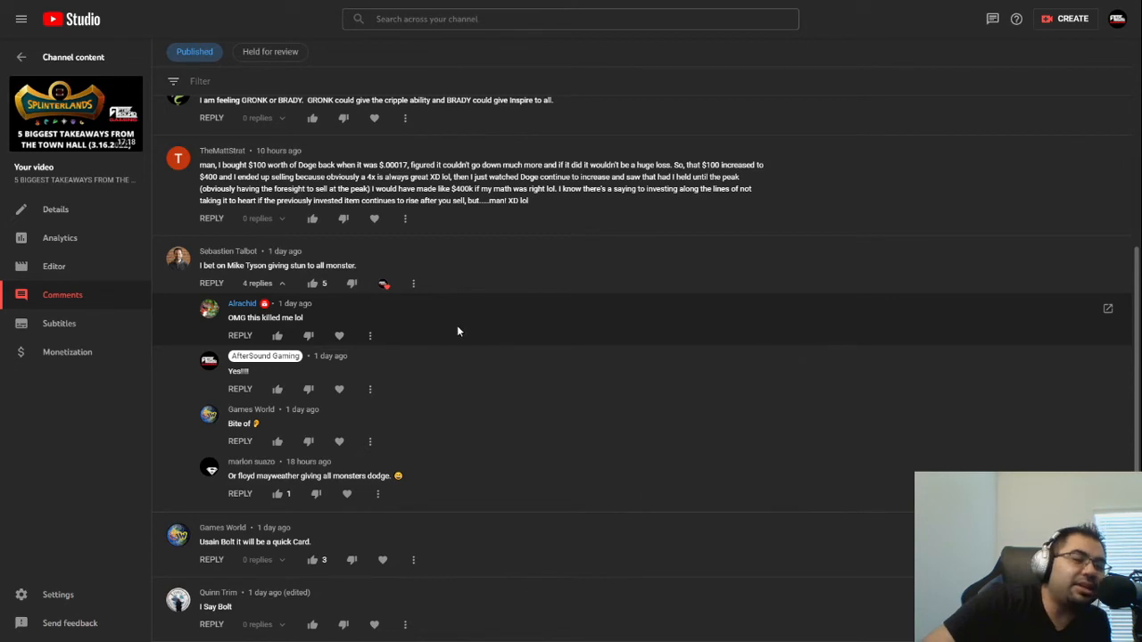
pyautogui.moveTo(450, 325)
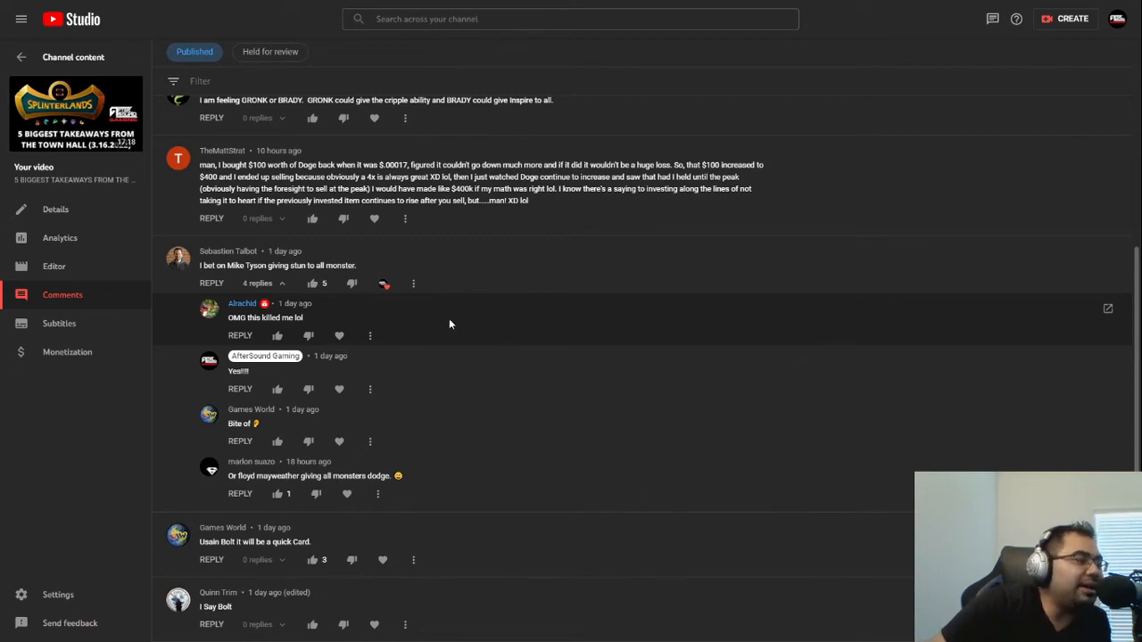
pyautogui.moveTo(432, 311)
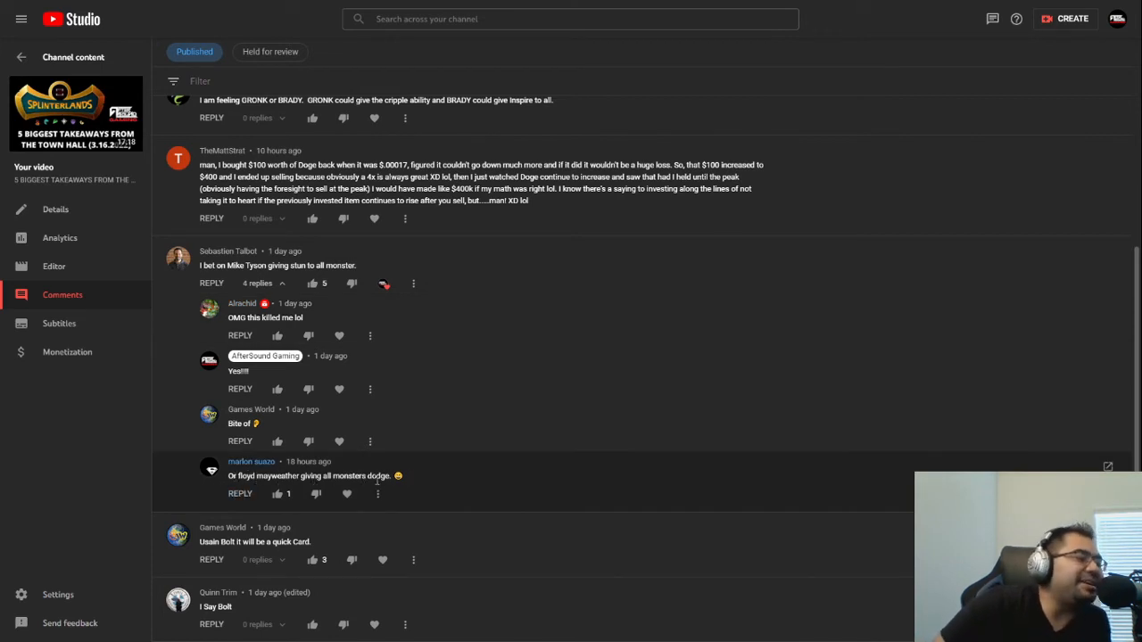
pyautogui.moveTo(384, 467)
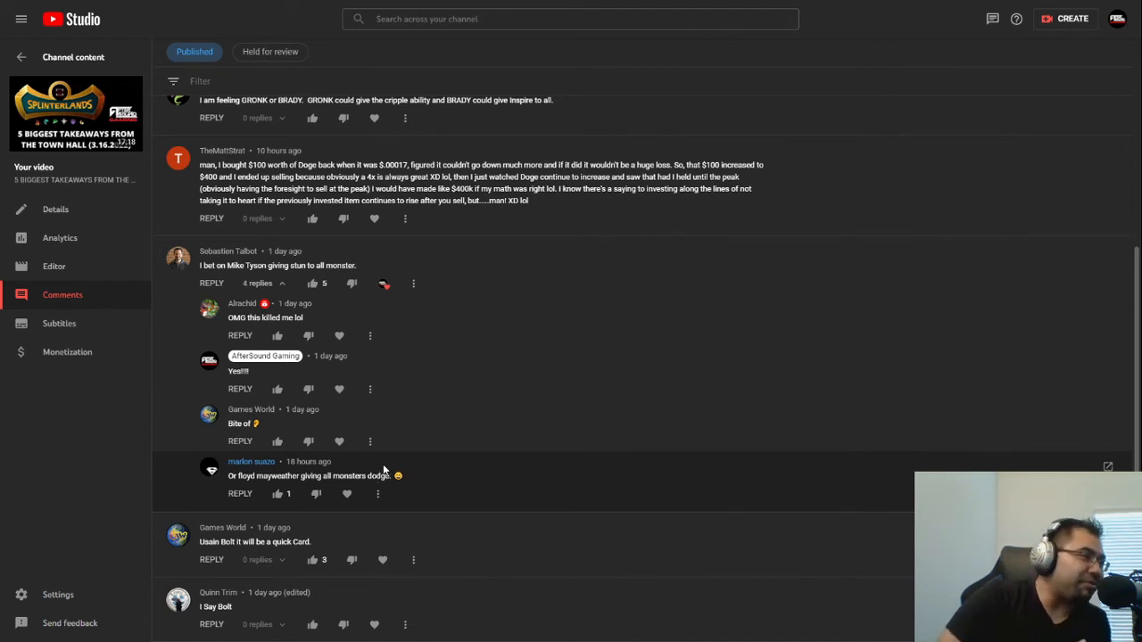
pyautogui.moveTo(464, 335)
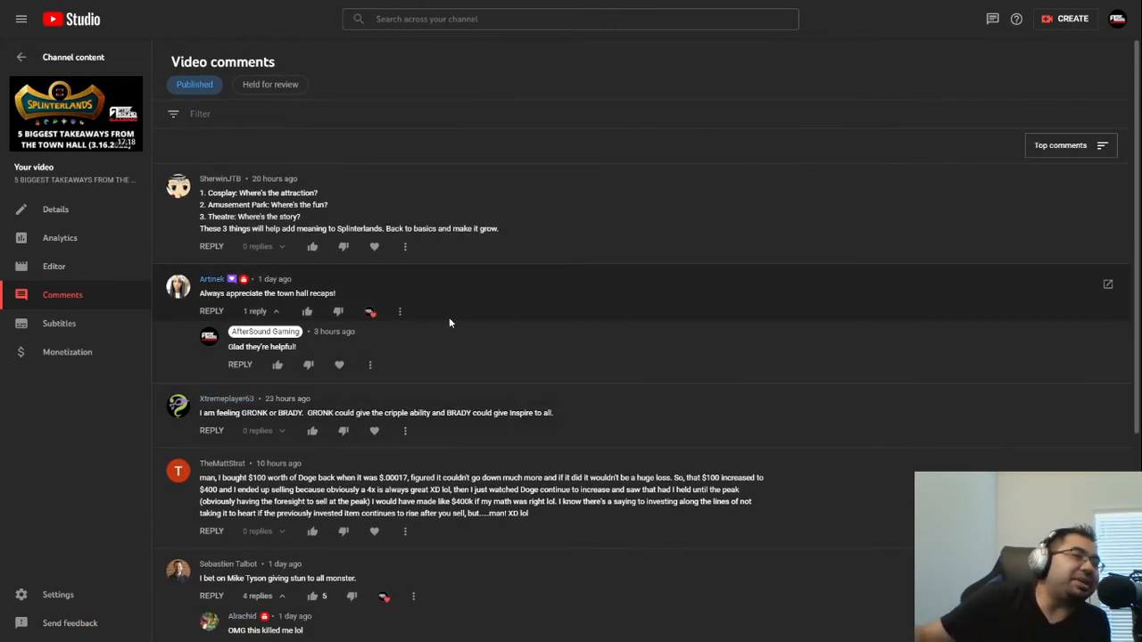
pyautogui.moveTo(442, 310)
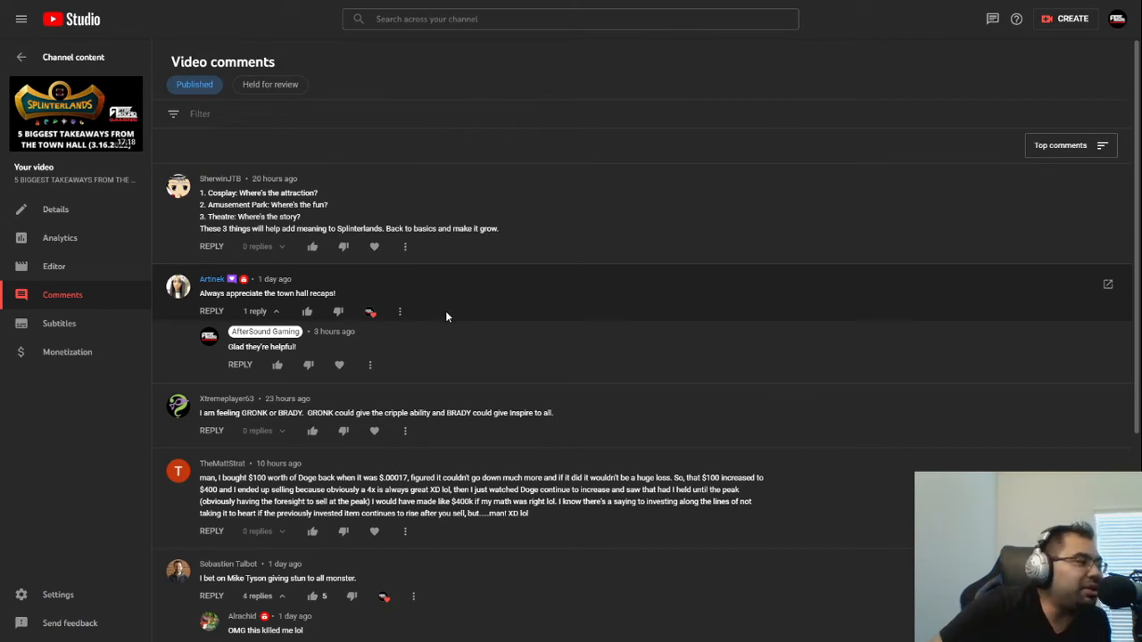
# Step: Scroll down so the Mike Tyson thread's four replies sit above the Usain Bolt comments
pyautogui.scroll(-3)
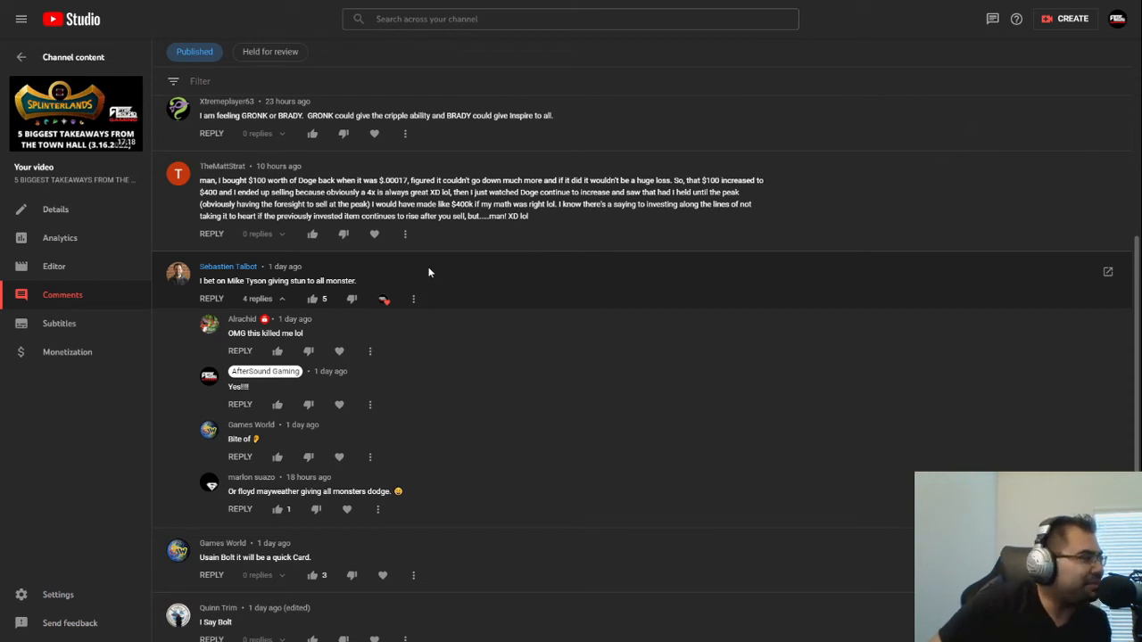
pyautogui.moveTo(436, 275)
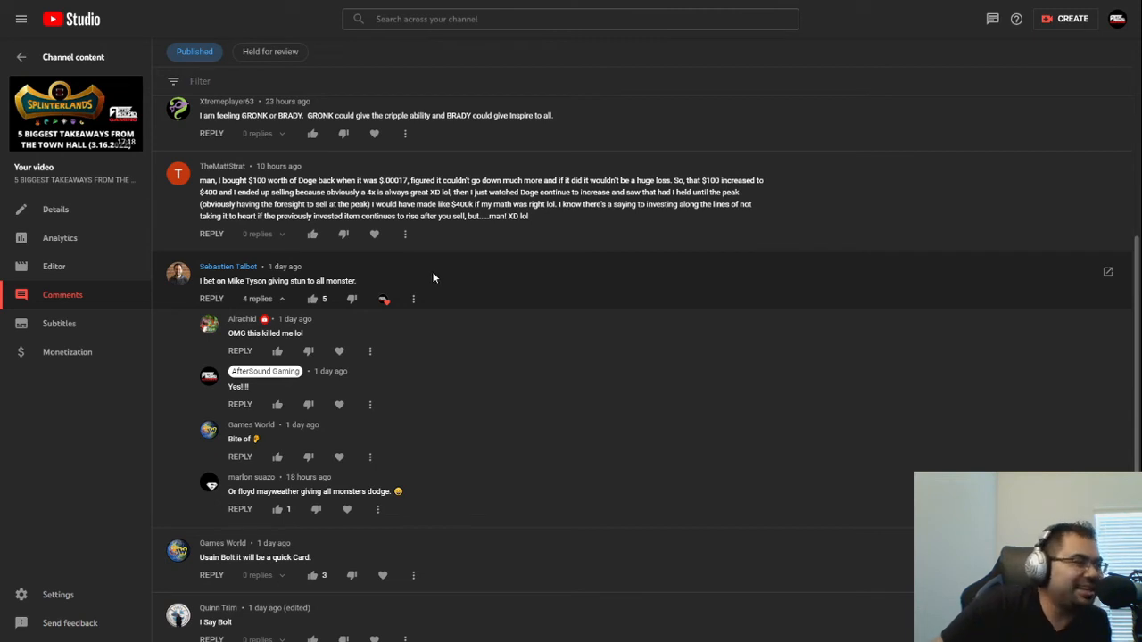
pyautogui.moveTo(396, 268)
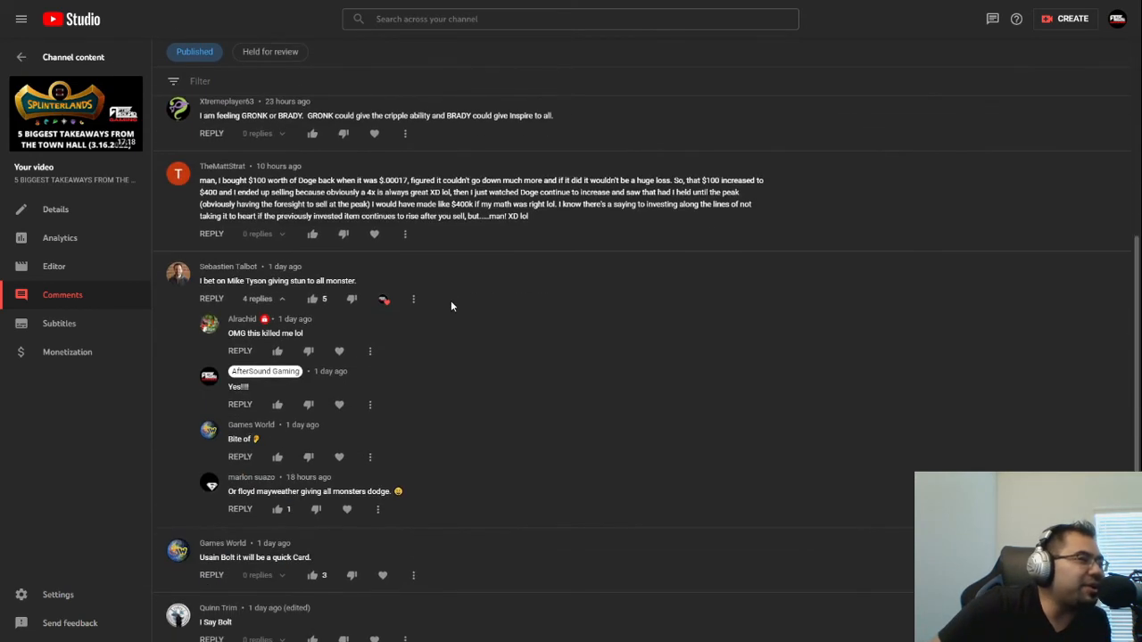
pyautogui.scroll(-3)
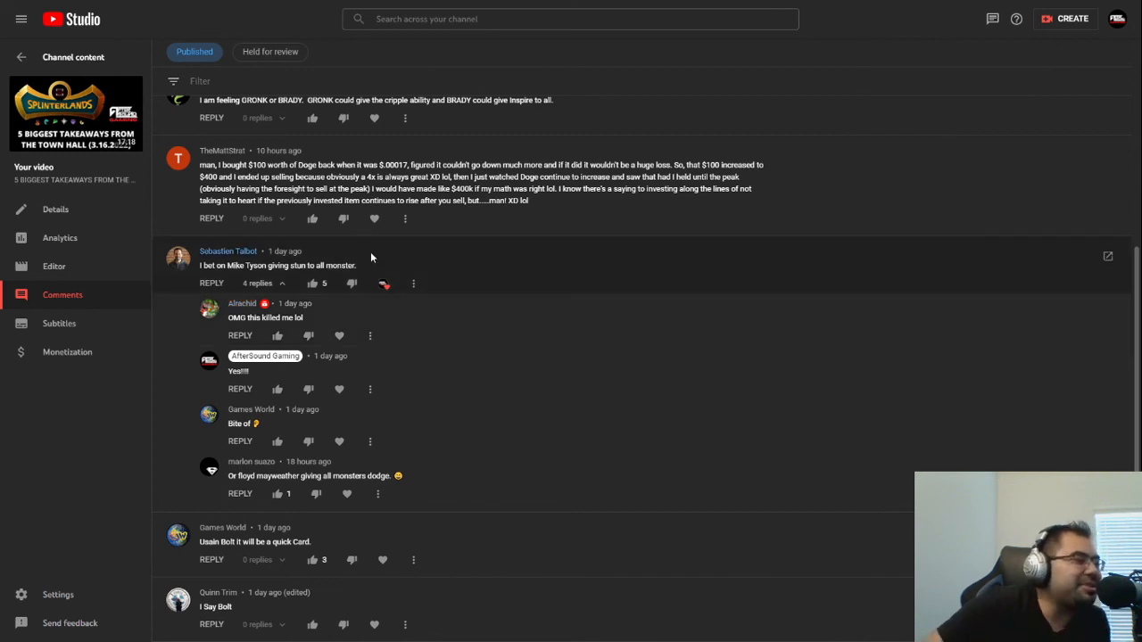
pyautogui.moveTo(474, 255)
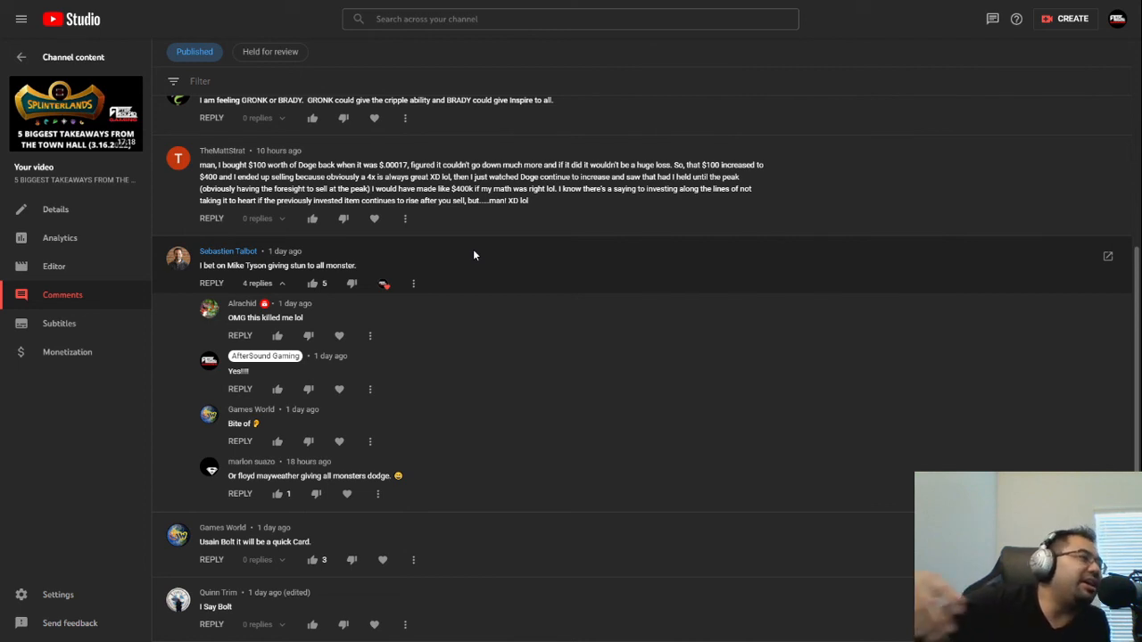
pyautogui.moveTo(482, 250)
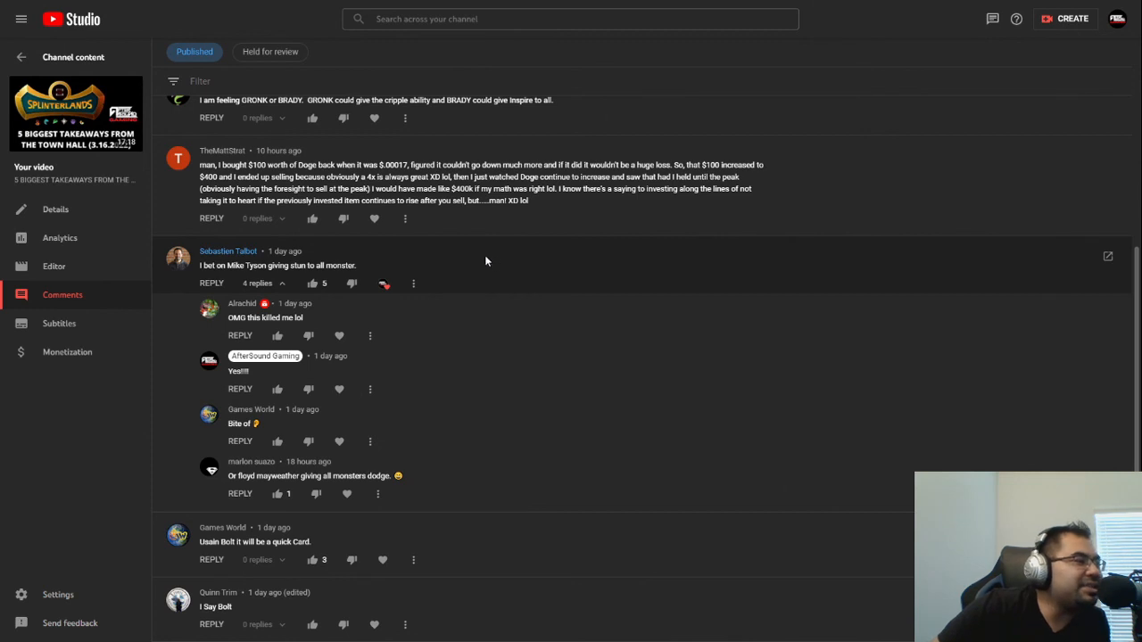
pyautogui.moveTo(475, 260)
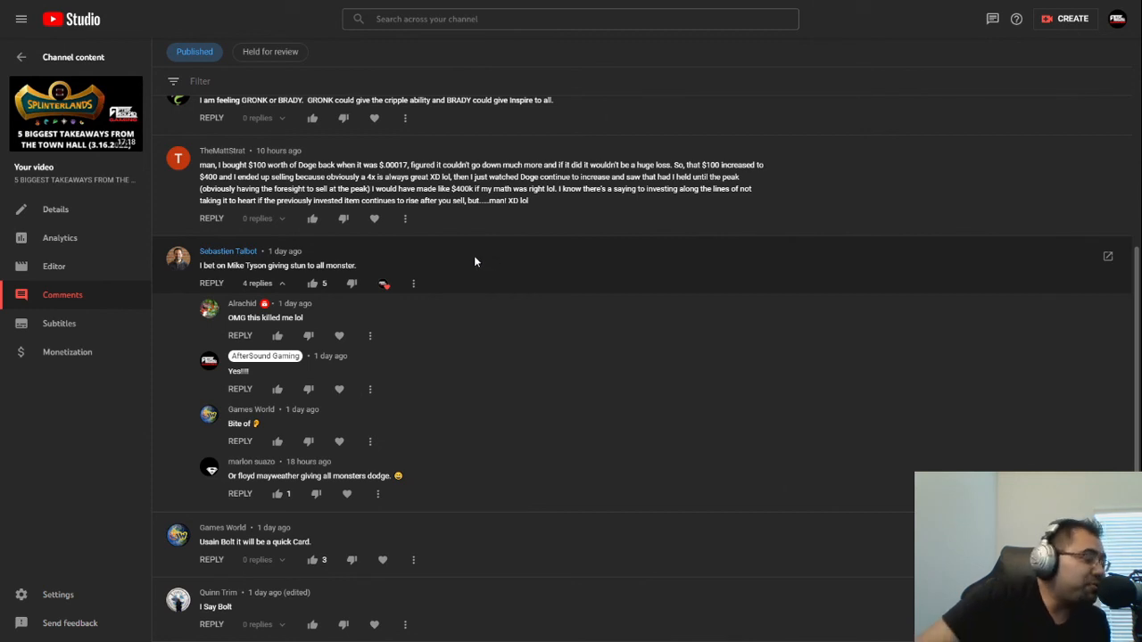